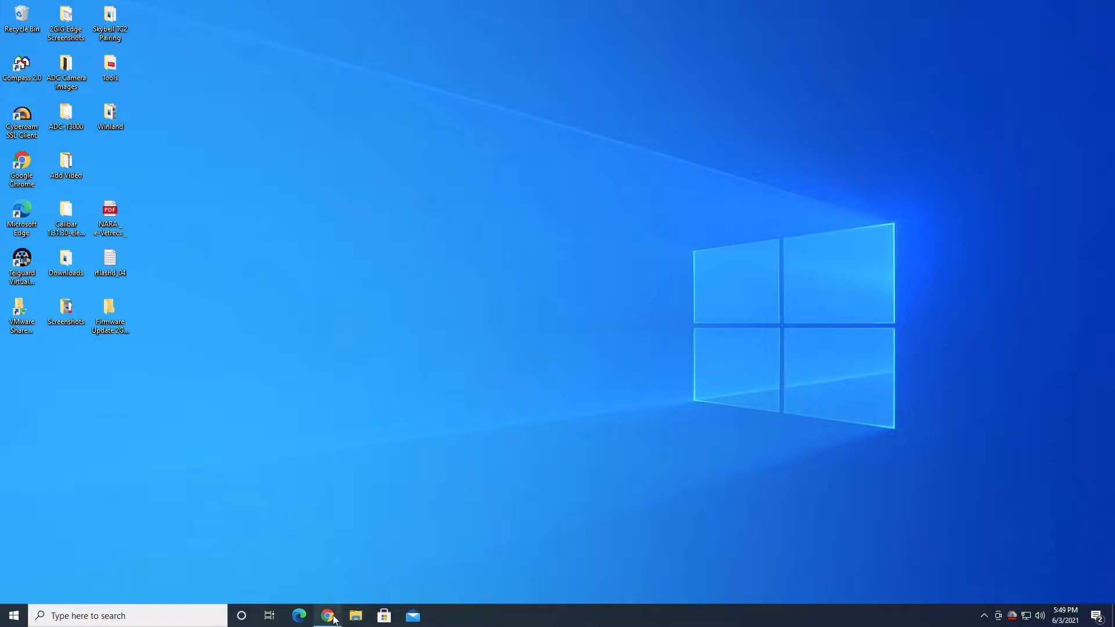
Restore the Chrome window showing the Alarm Grid 2GIG UPCBL2 firmware update cable page.
click(327, 615)
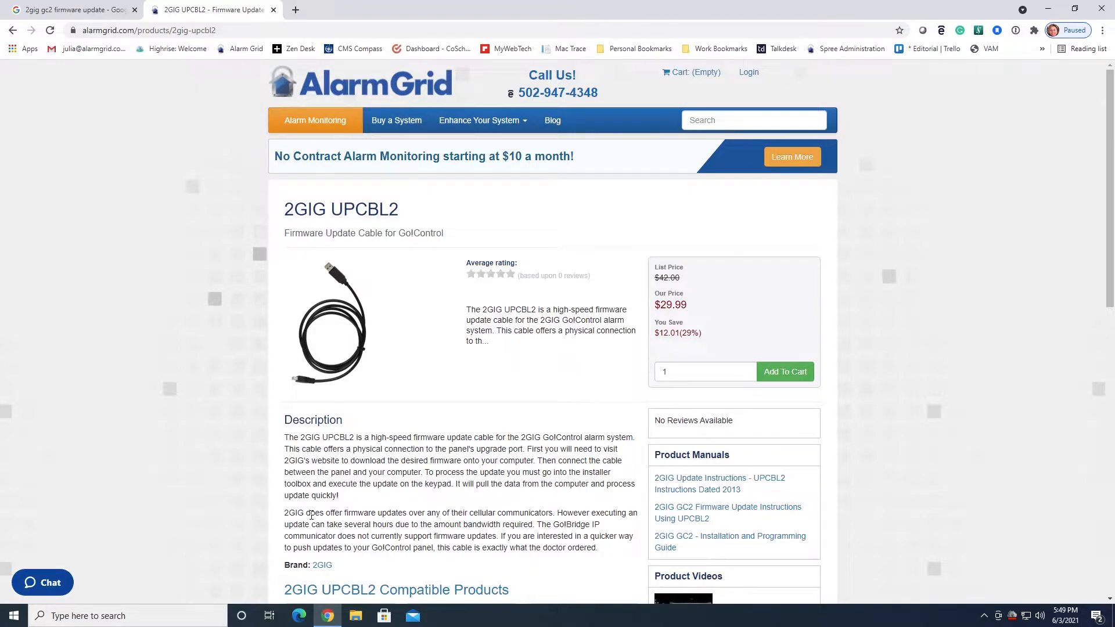
mouse_move(401, 502)
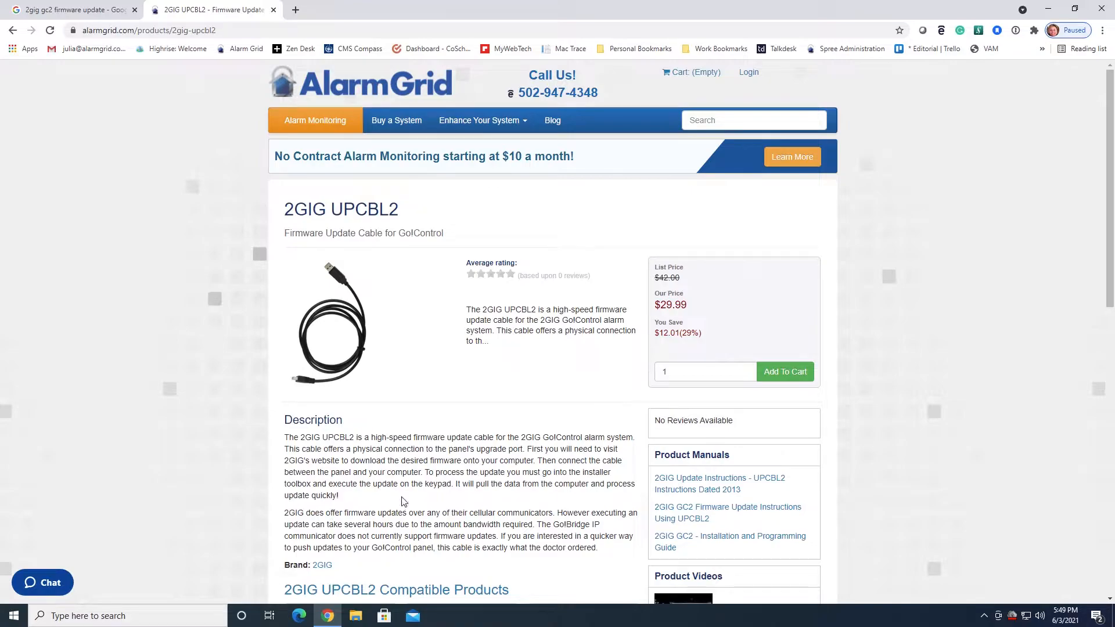